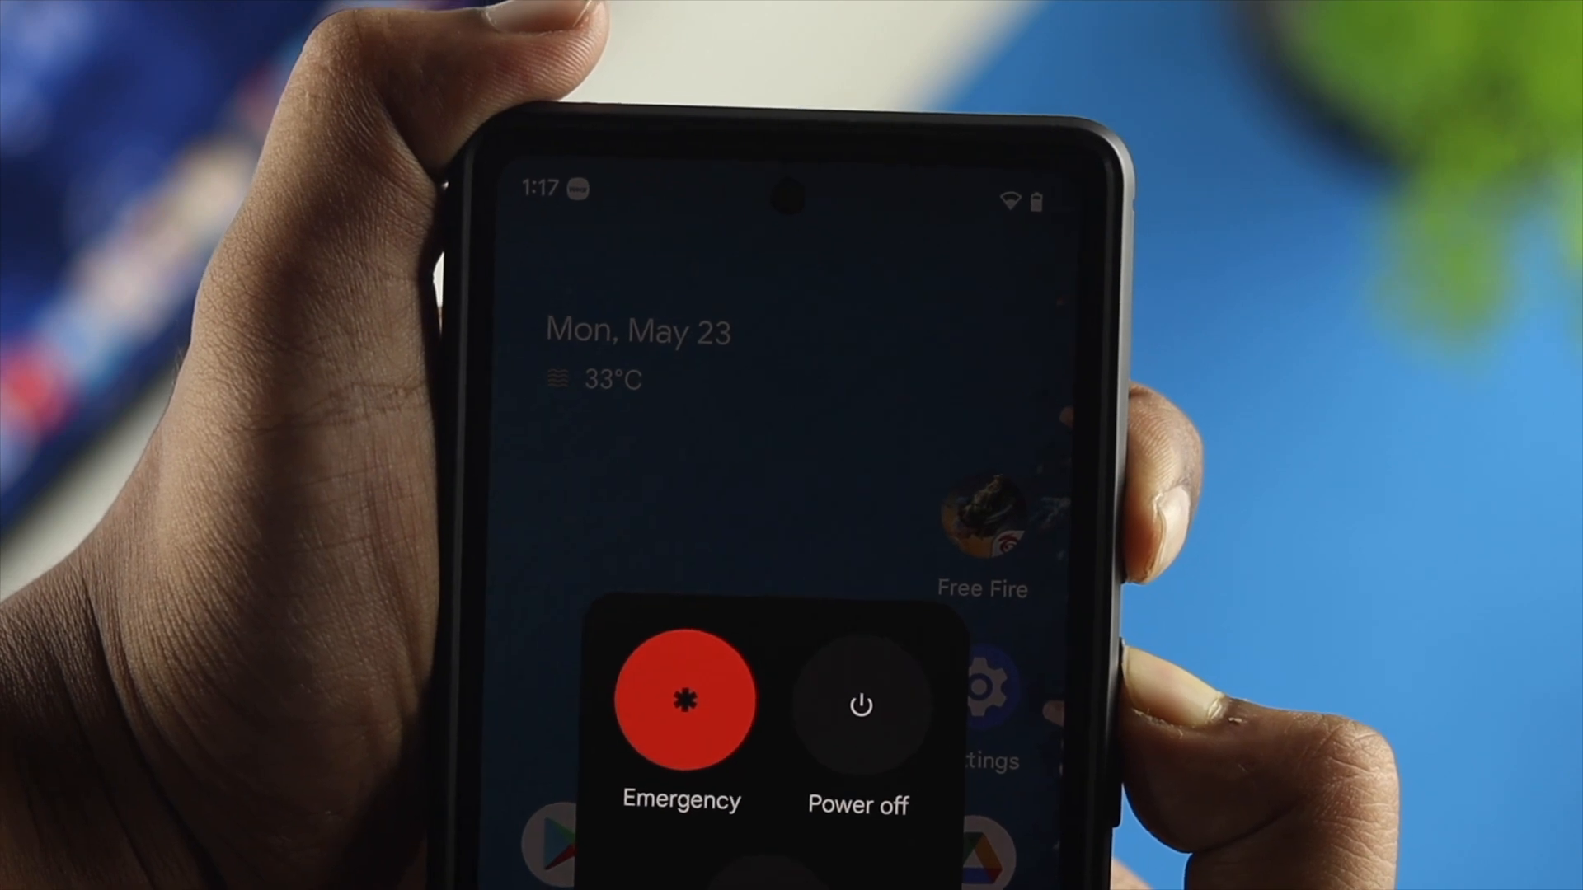
Restart the phone from the power menu and return to the home screen
{"action": "left_click", "coordinate": [857, 704]}
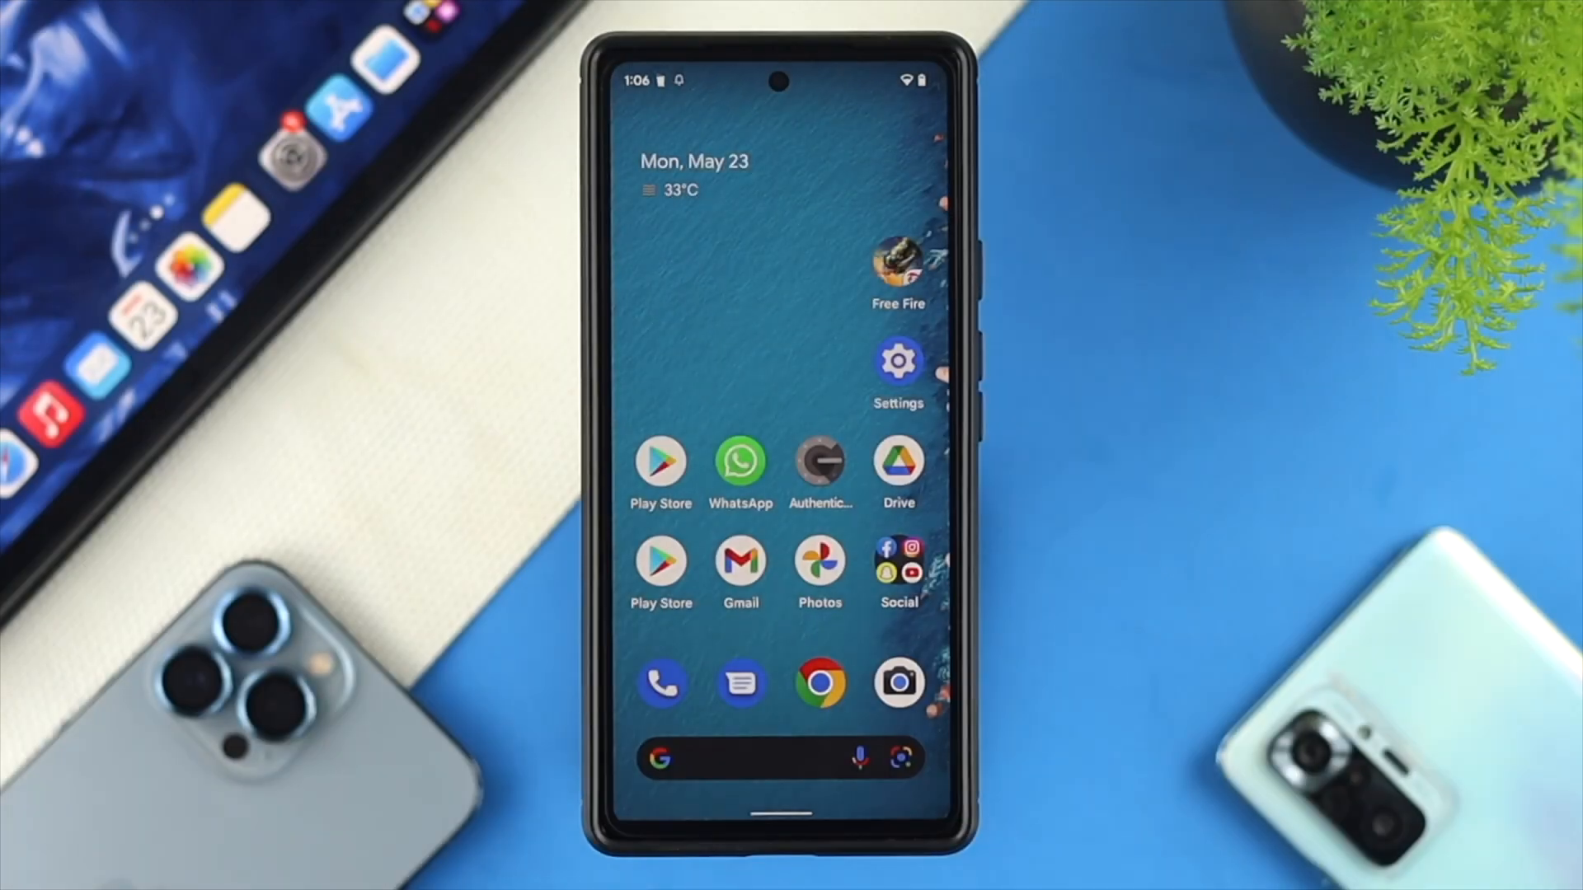
Go to Settings > System > System update to check for a pending update
{"action": "left_click", "coordinate": [897, 361]}
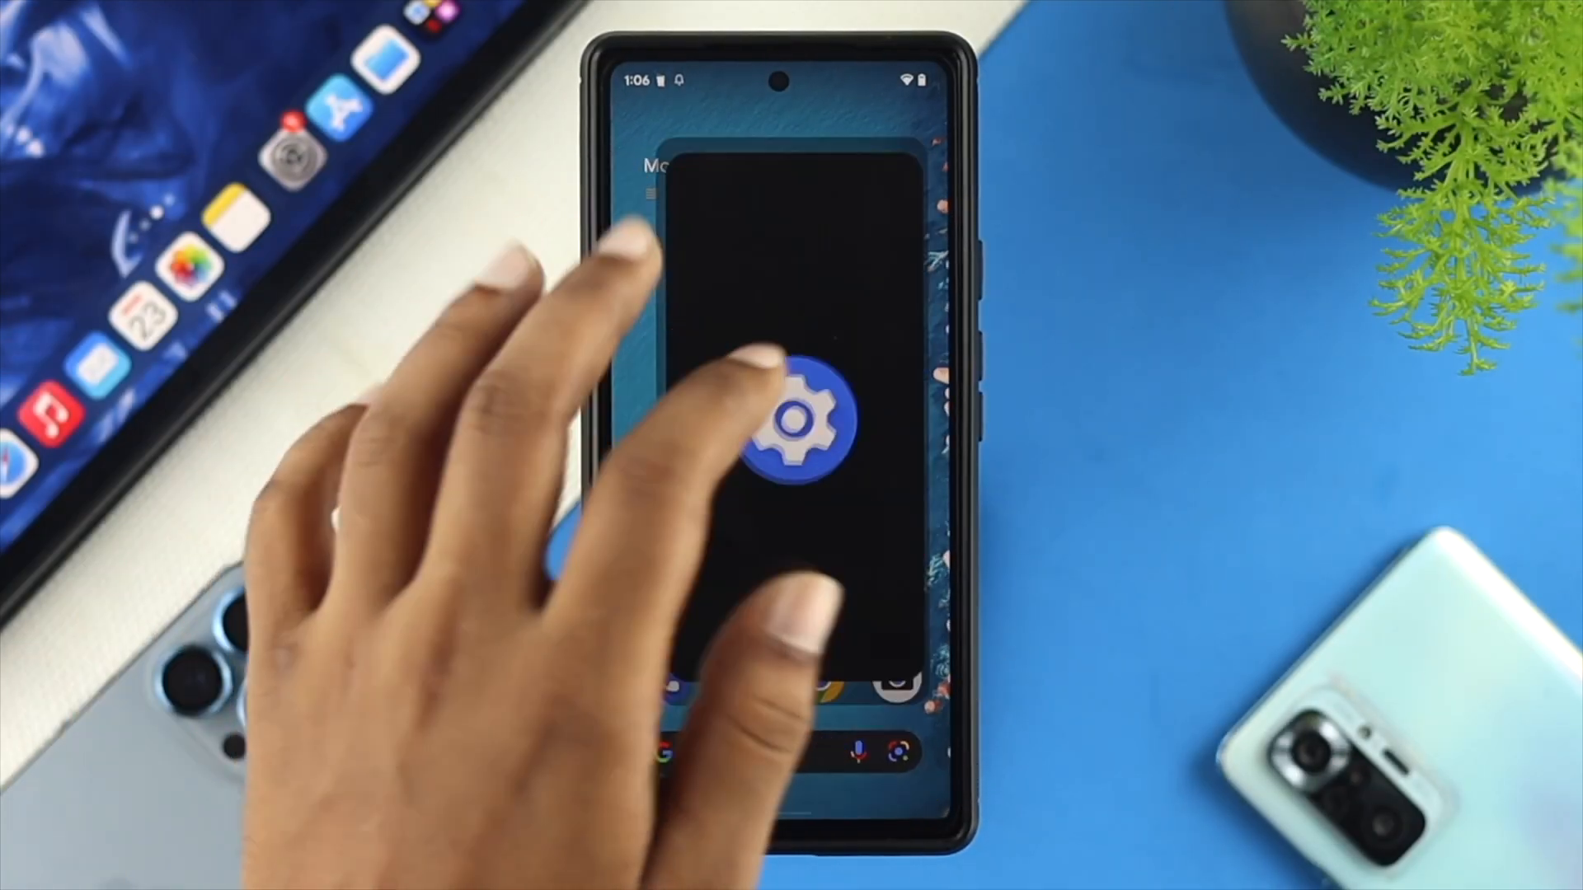
{"action": "left_click", "coordinate": [803, 417]}
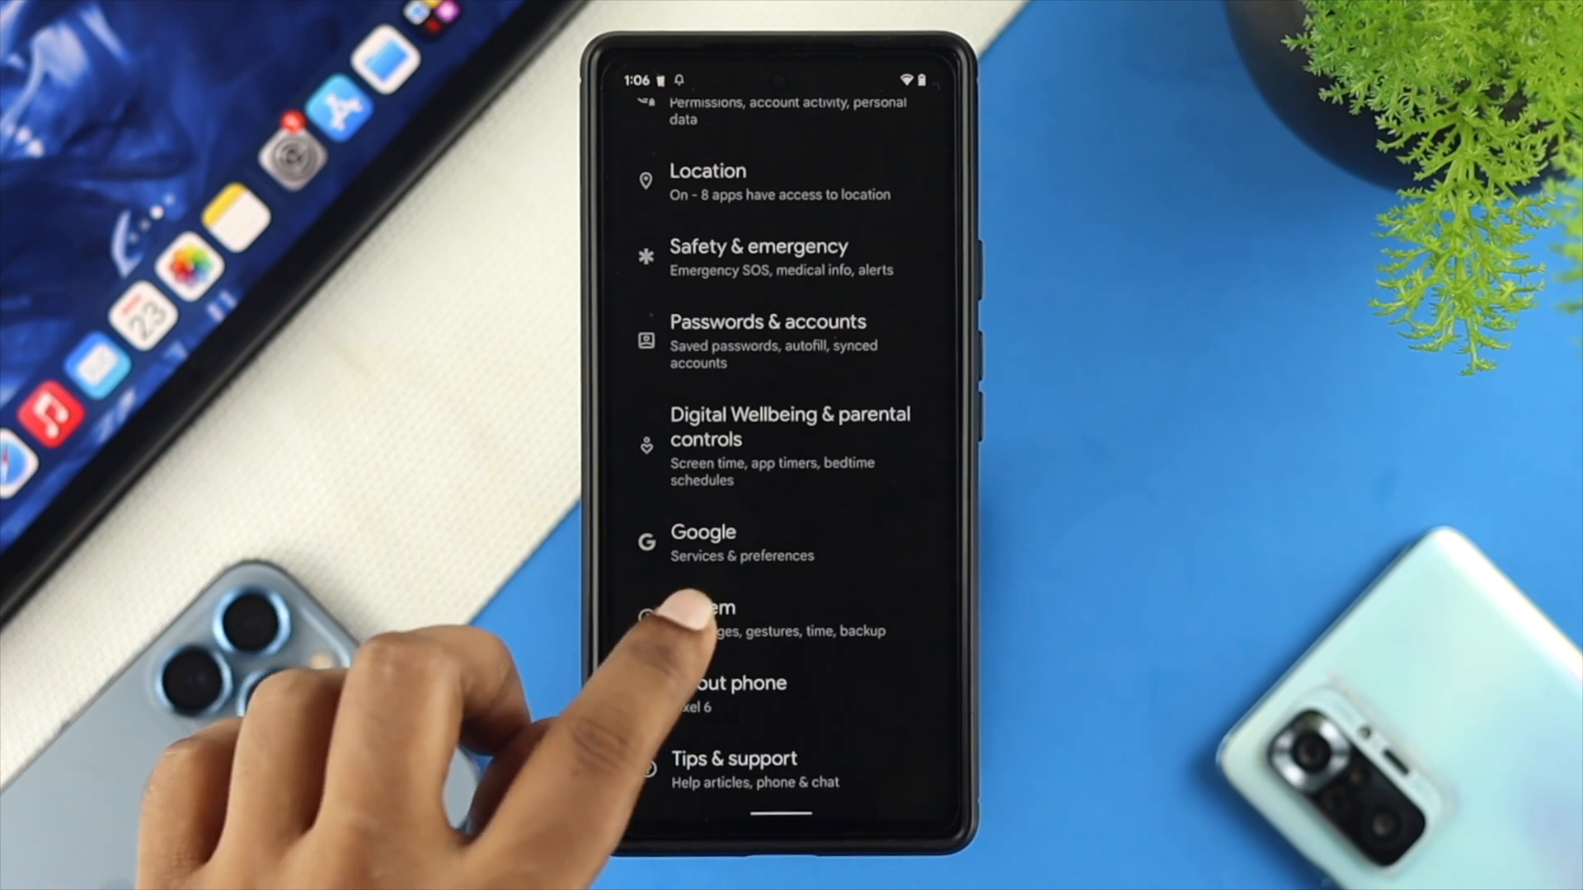
{"action": "left_click", "coordinate": [707, 615]}
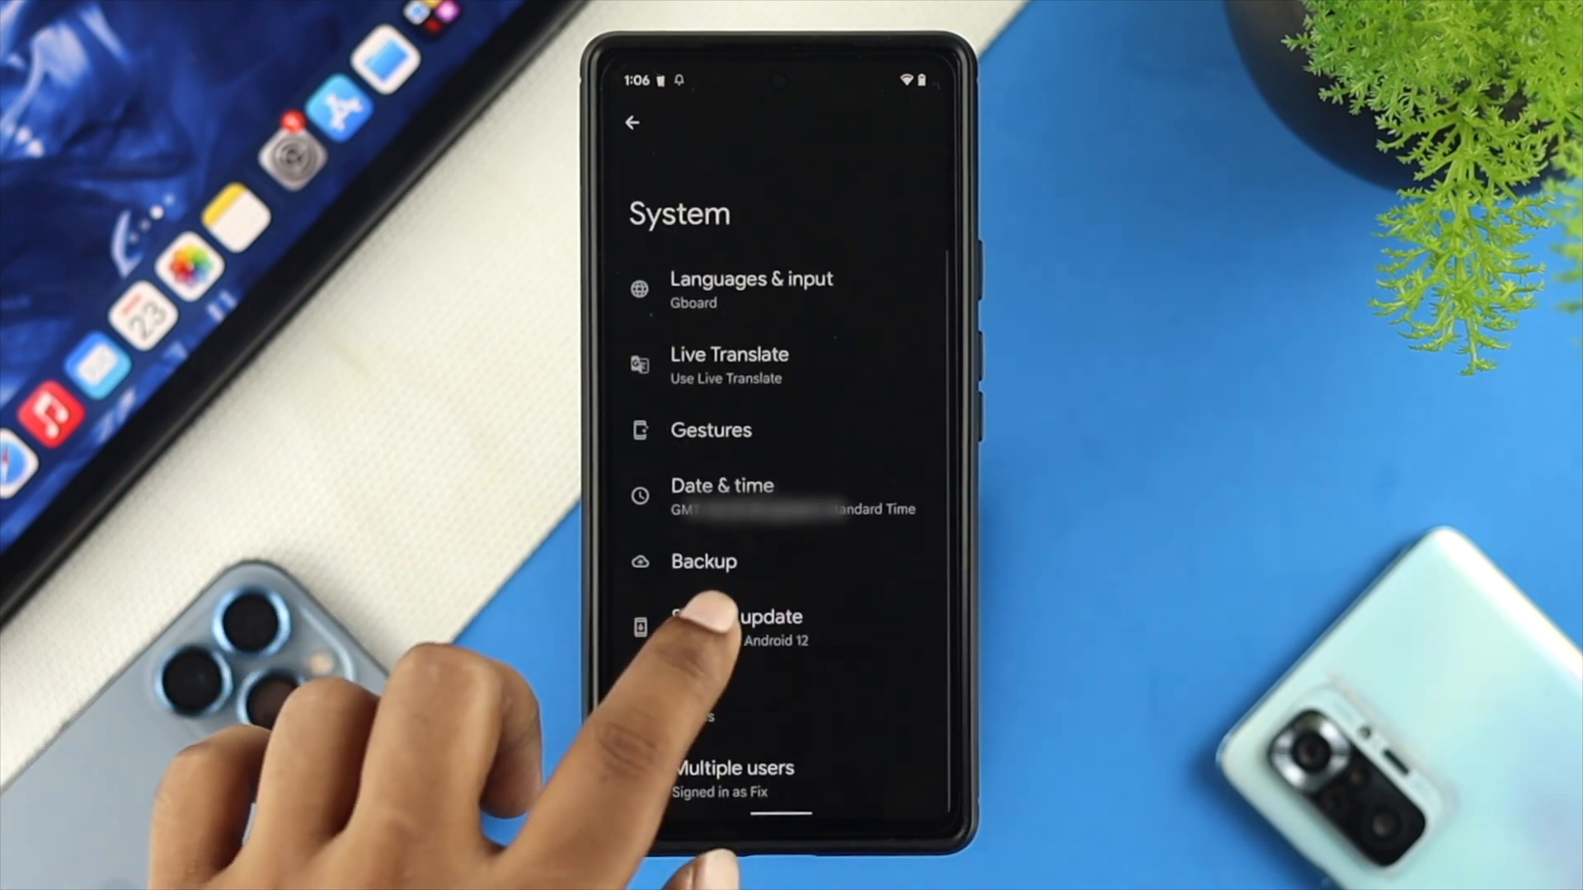
{"action": "left_click", "coordinate": [736, 627]}
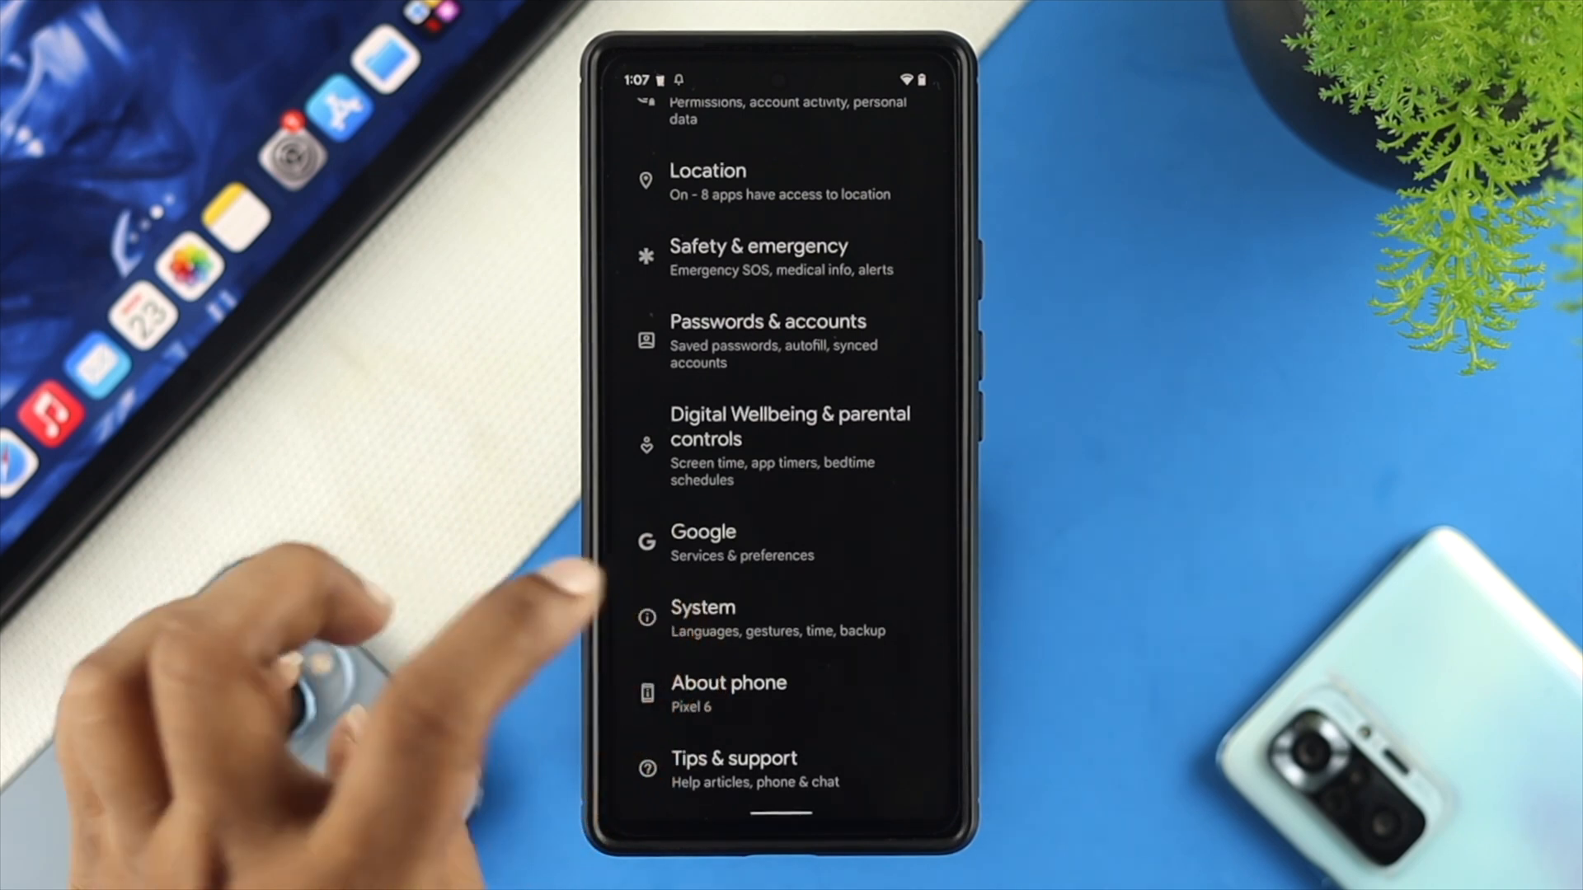
Go to System > Reset options and choose to reset all settings
{"action": "left_click", "coordinate": [704, 617]}
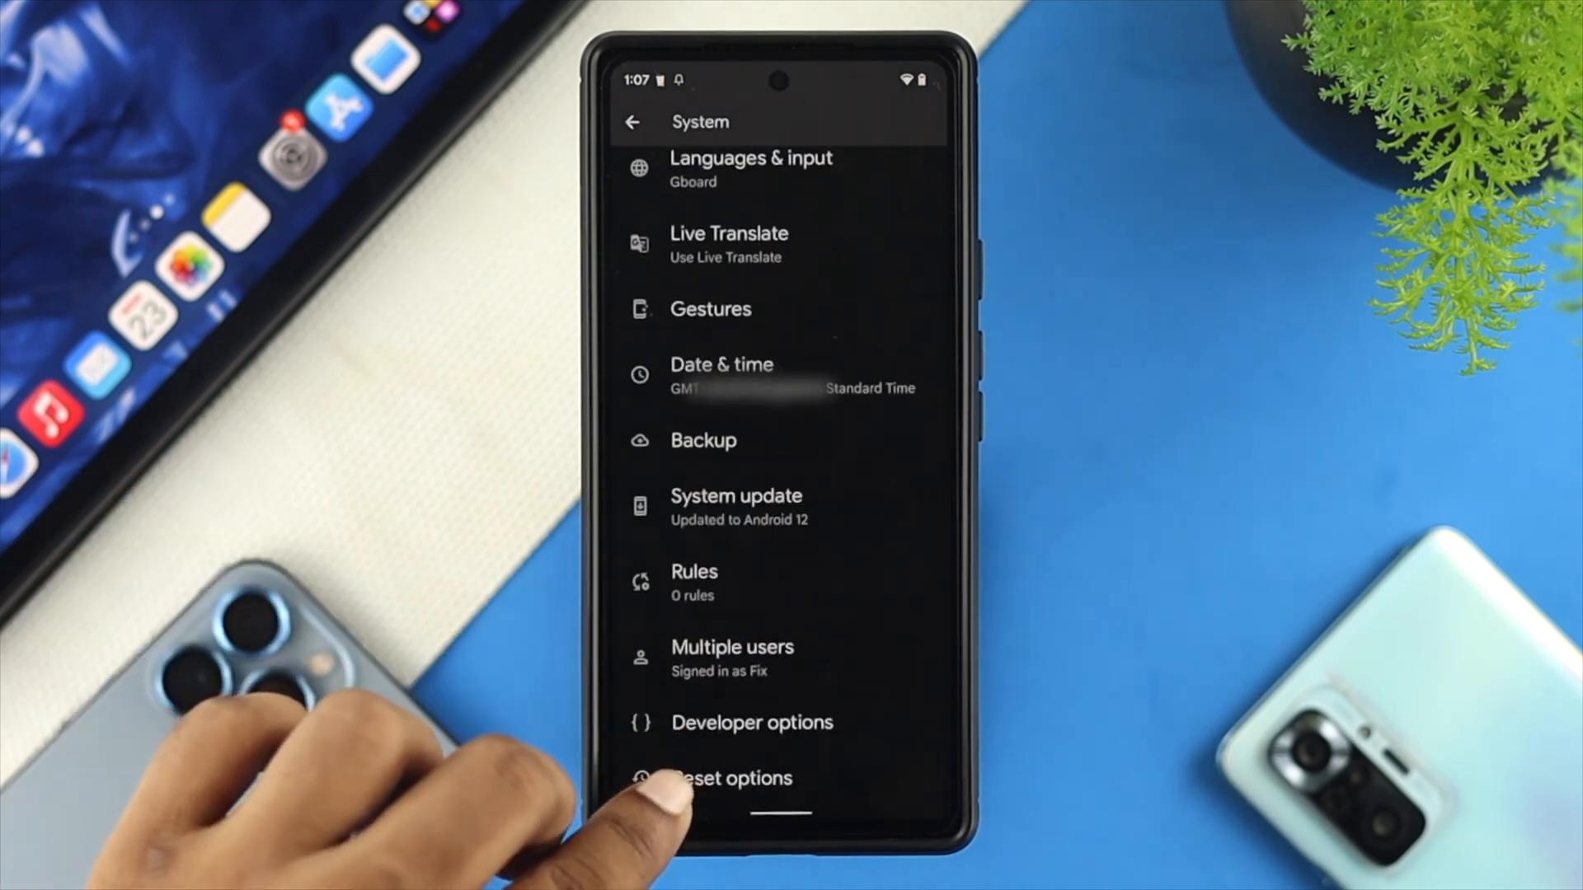
{"action": "left_click", "coordinate": [735, 777]}
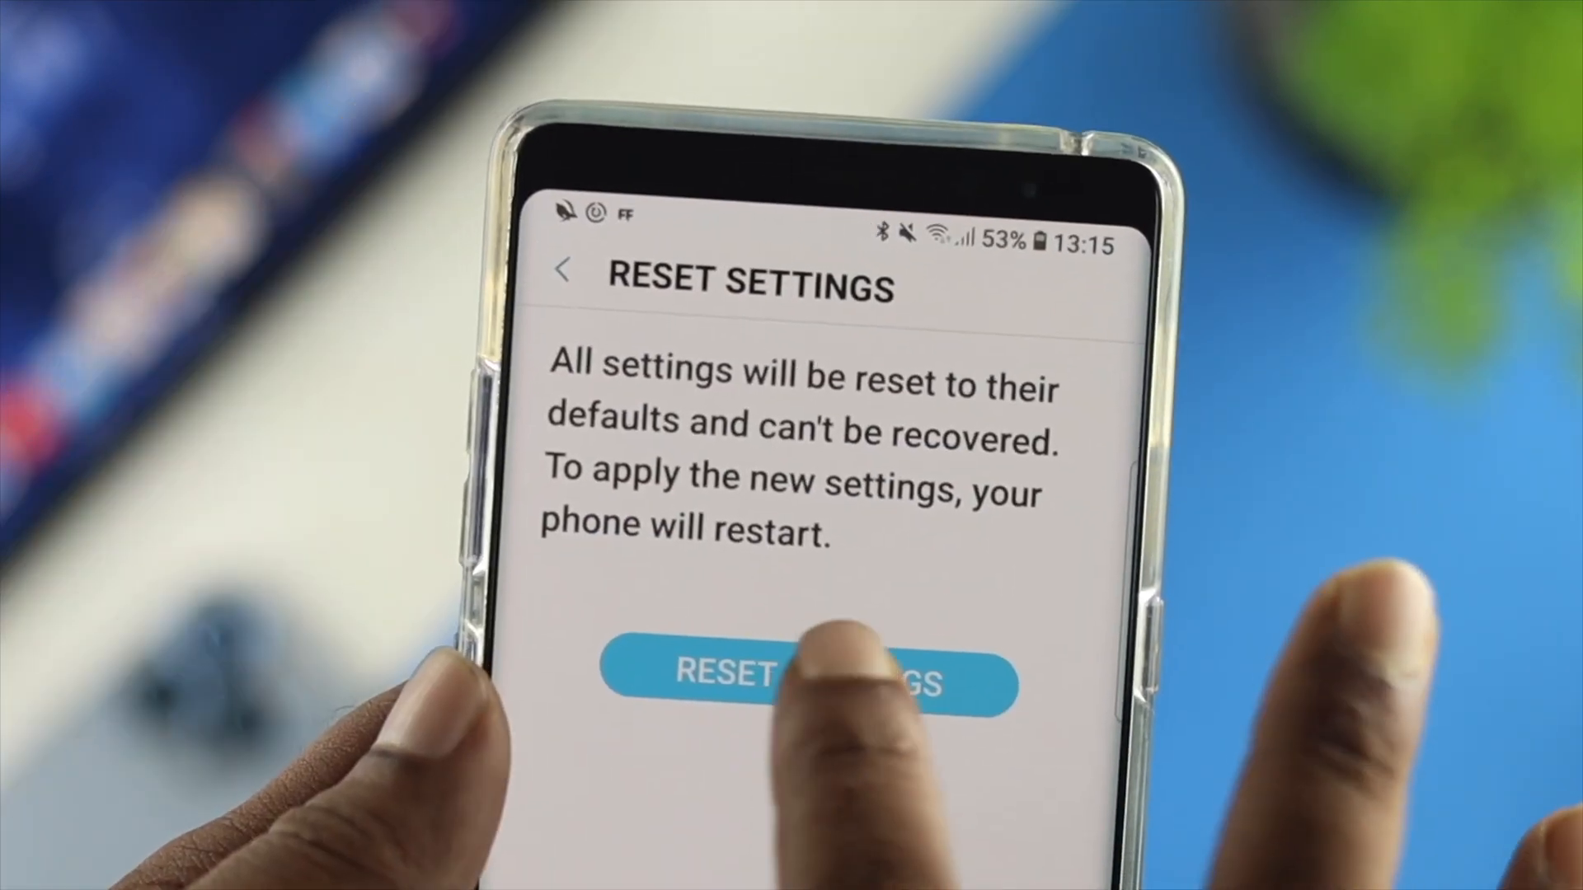
{"action": "left_click", "coordinate": [798, 677]}
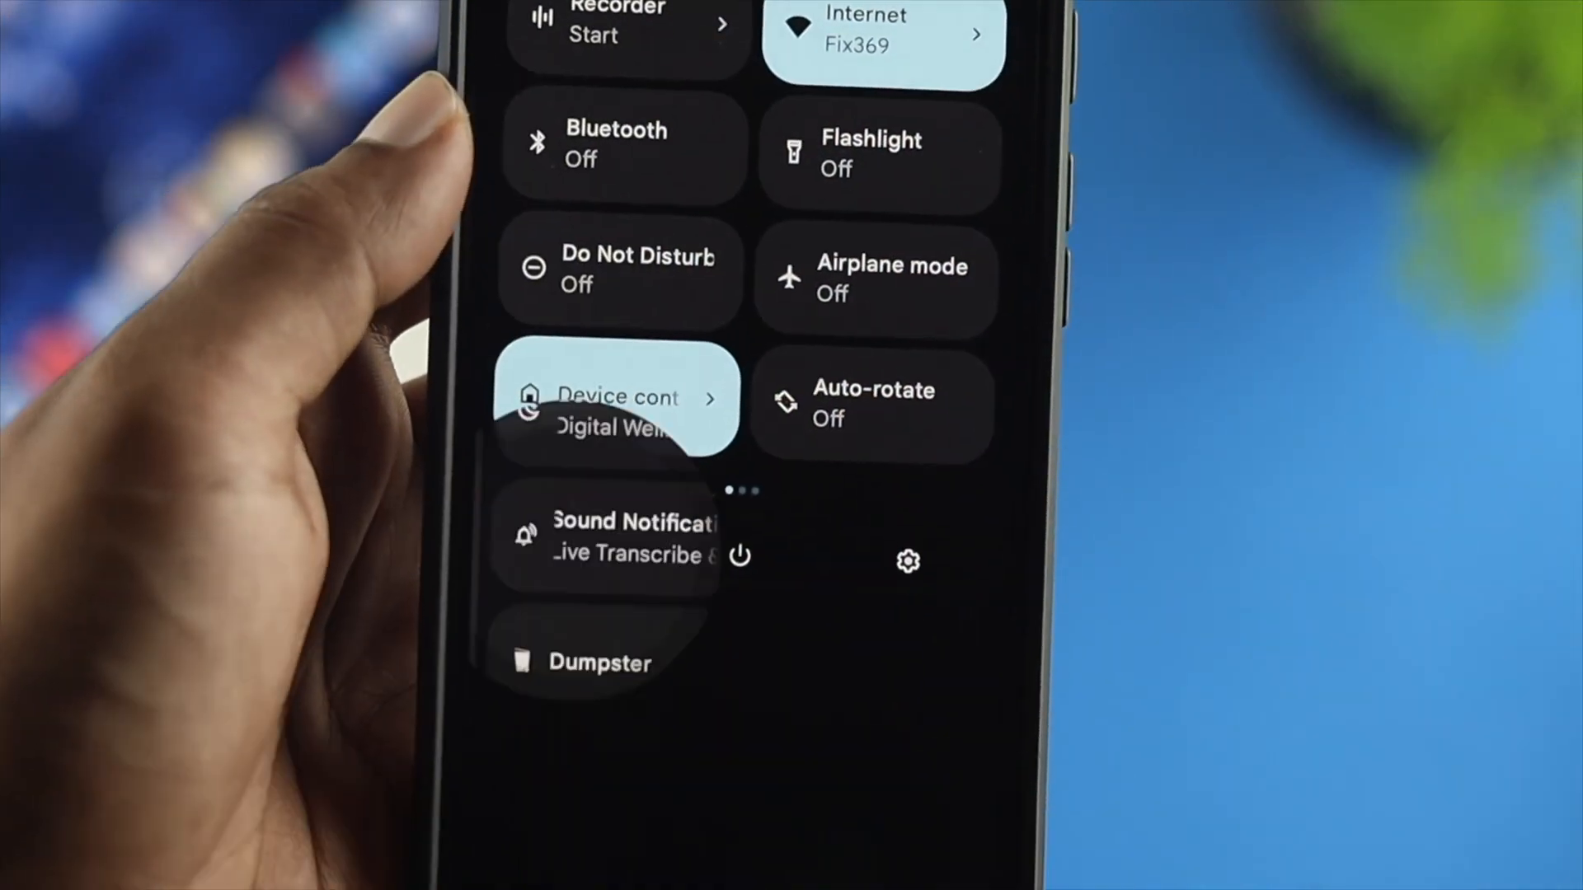
Scroll the quick settings tile list to reach the Recorder tile
{"action": "scroll", "scroll_direction": "down", "scroll_amount": 3}
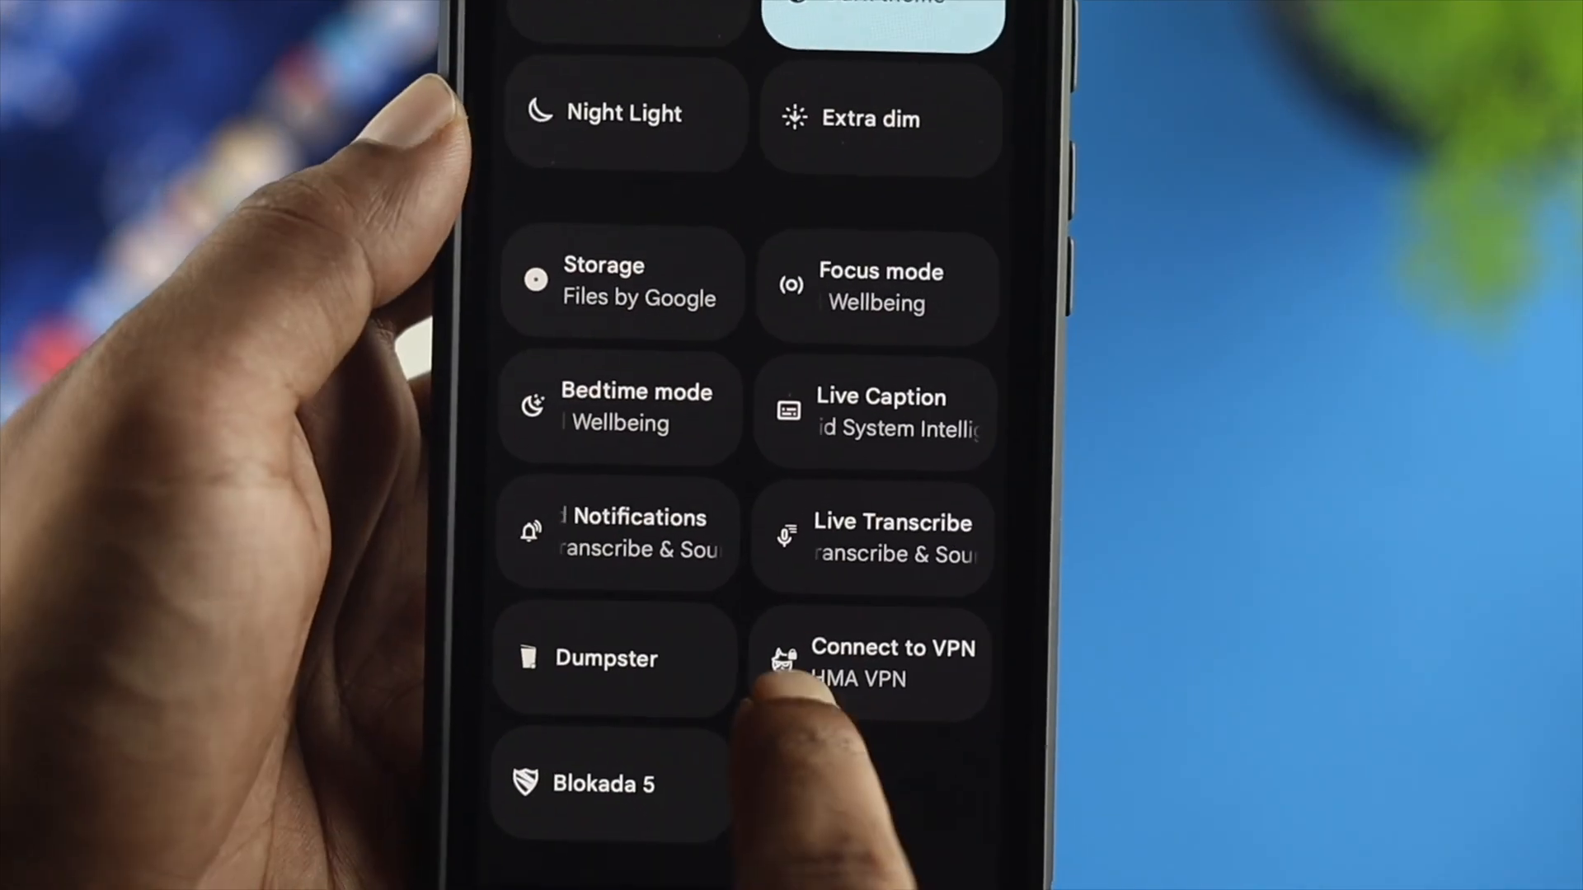